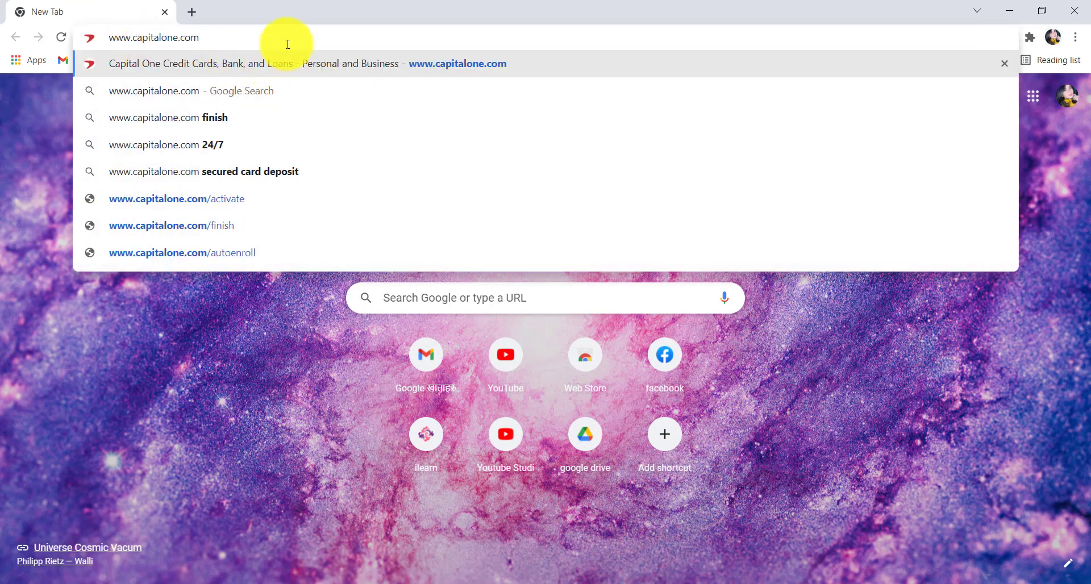
left_click(305, 64)
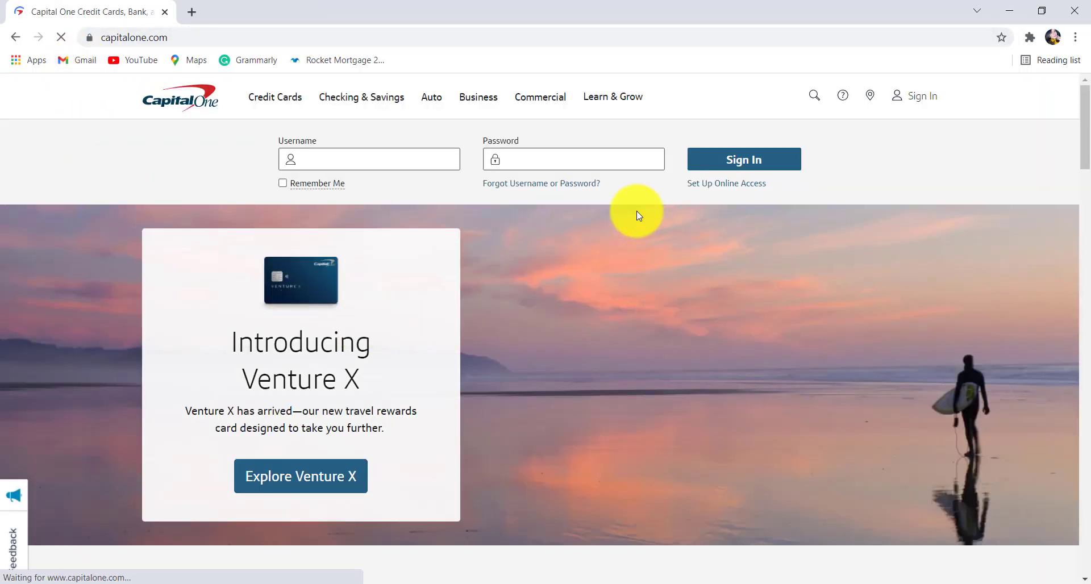
mouse_move(527, 182)
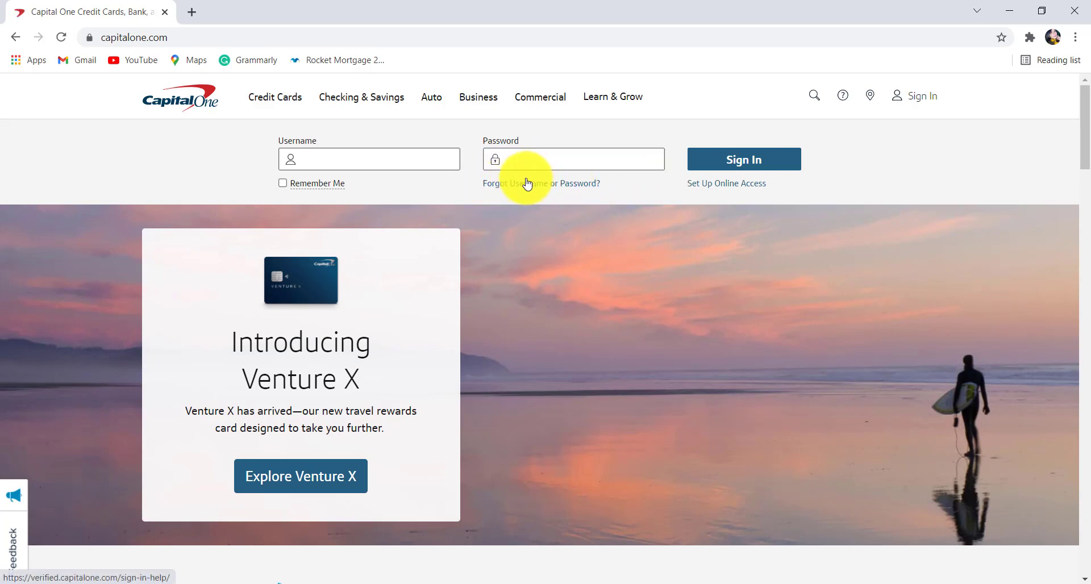
Step: Choose 'Forgot Username or Password?' to reach the sign-in help form
left_click(526, 183)
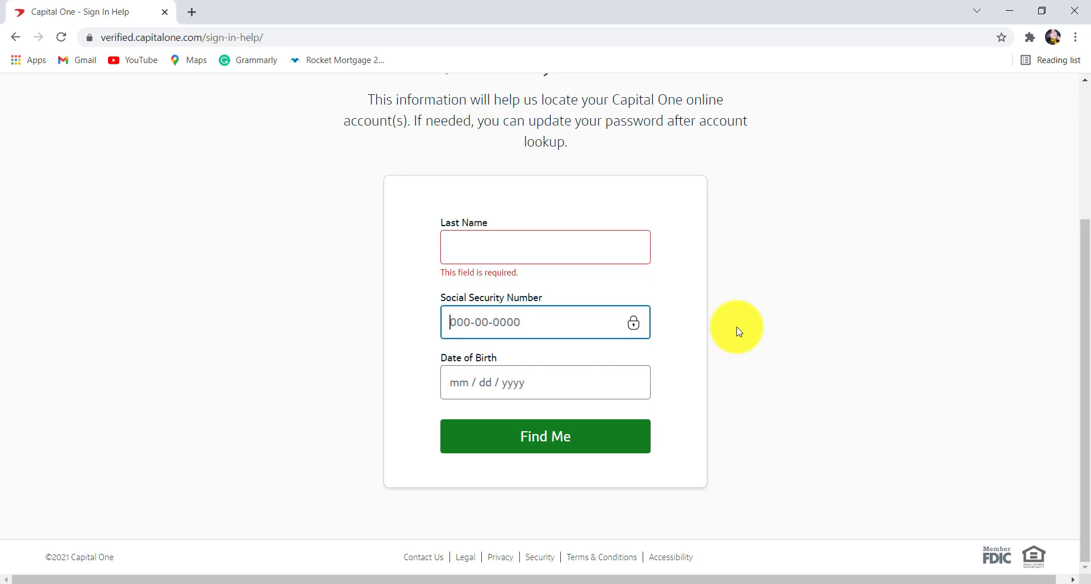